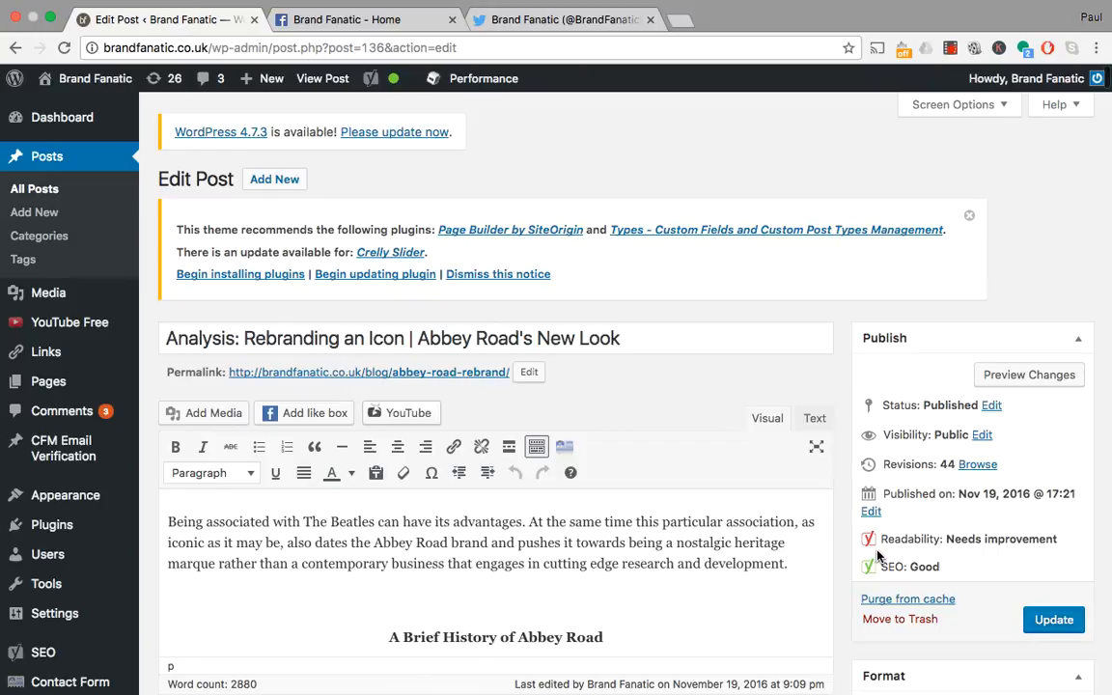
mouse_move(703, 487)
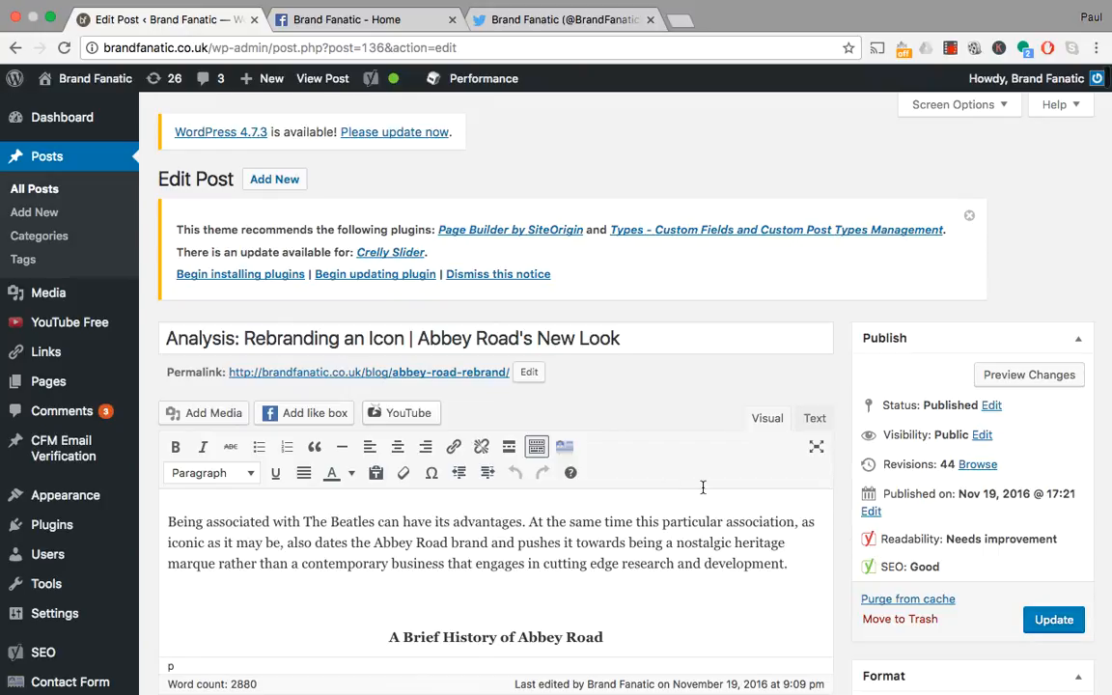
mouse_move(659, 483)
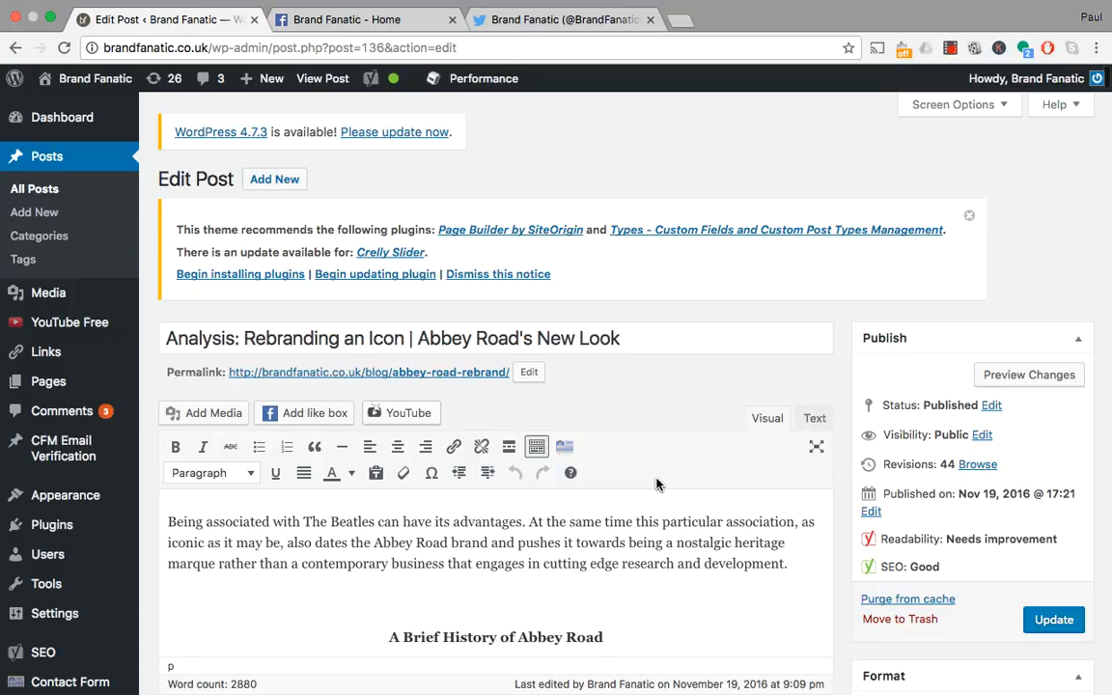
mouse_move(674, 531)
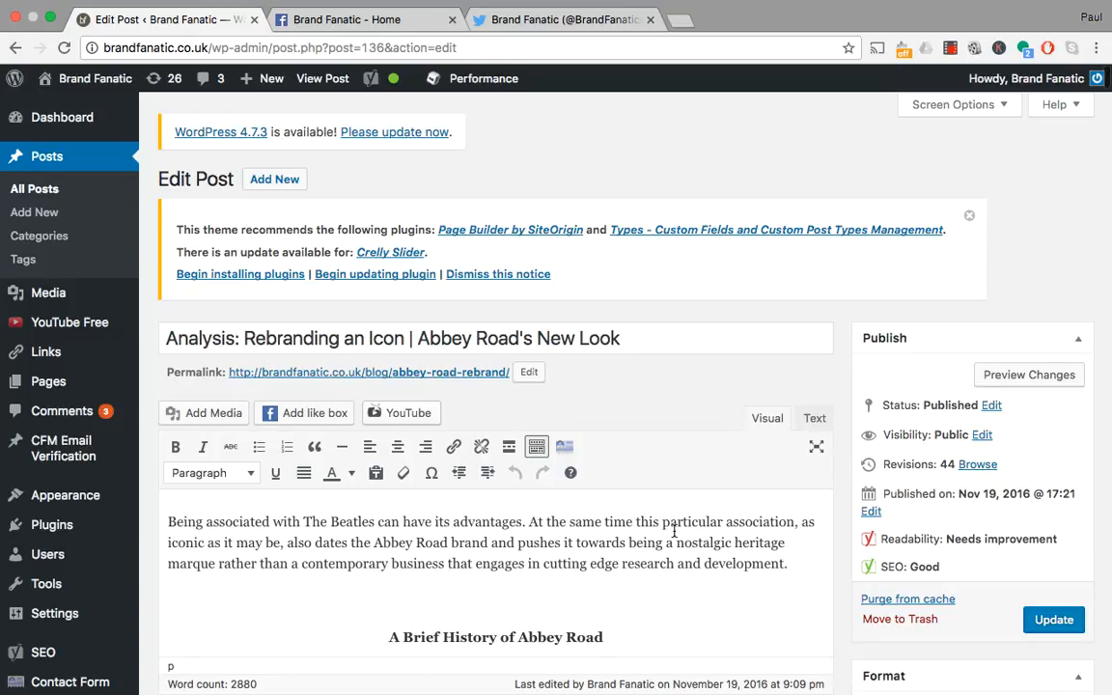
- Scroll below the post body to the Meta Tags list of keyword and description entries
scroll("down", 3)
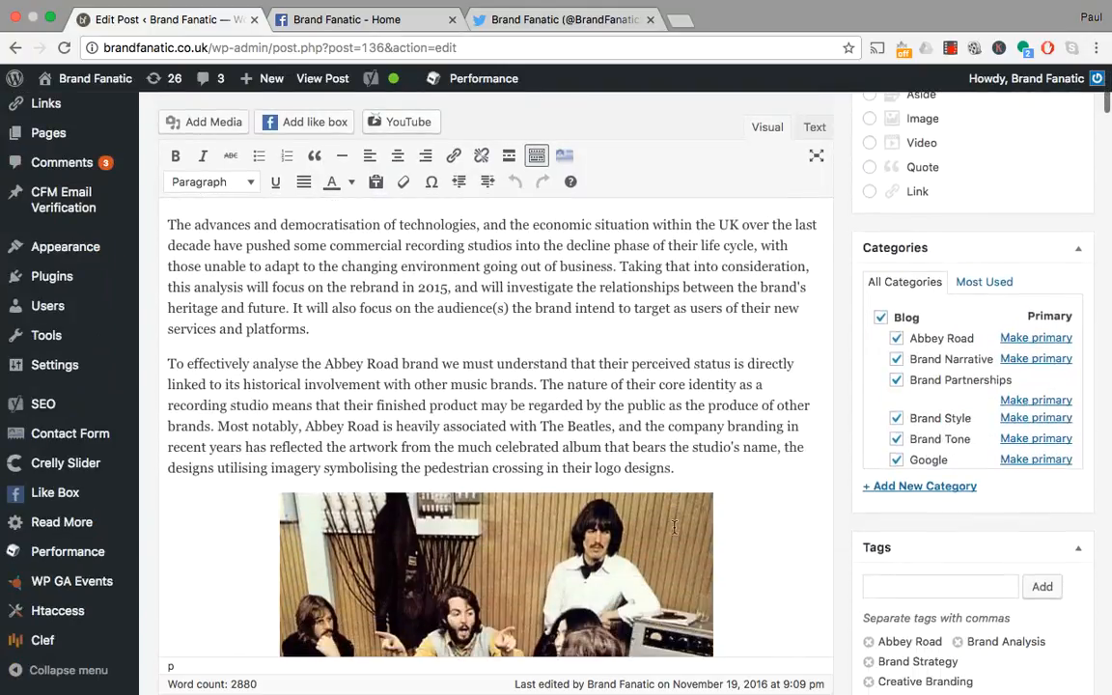
scroll("down", 3)
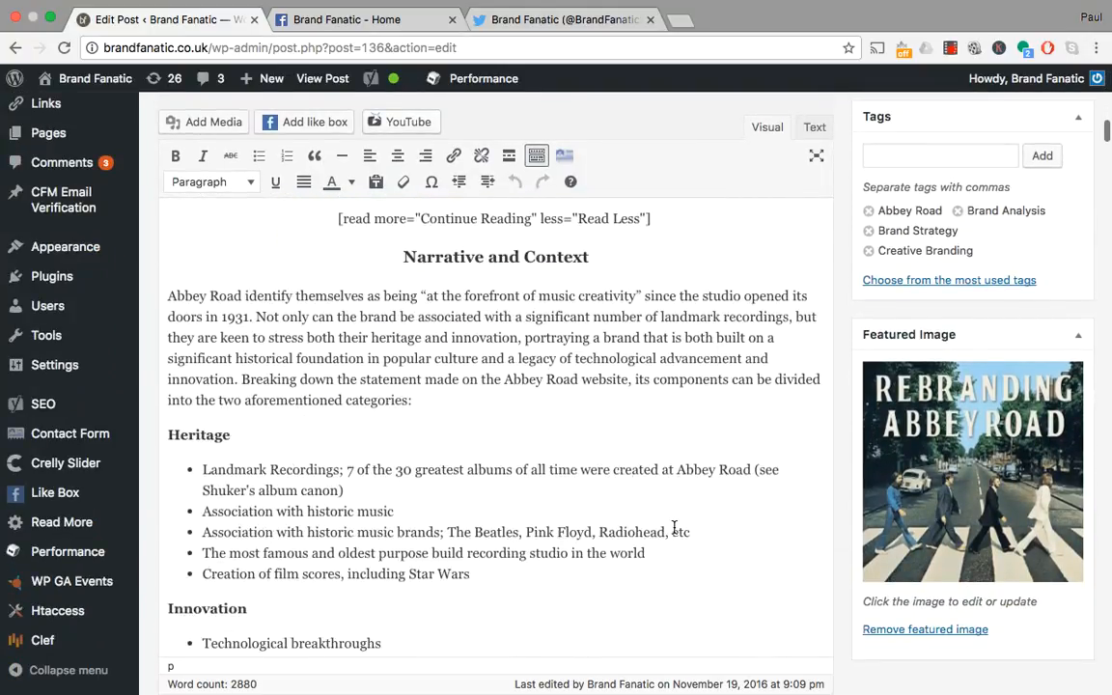
scroll("down", 3)
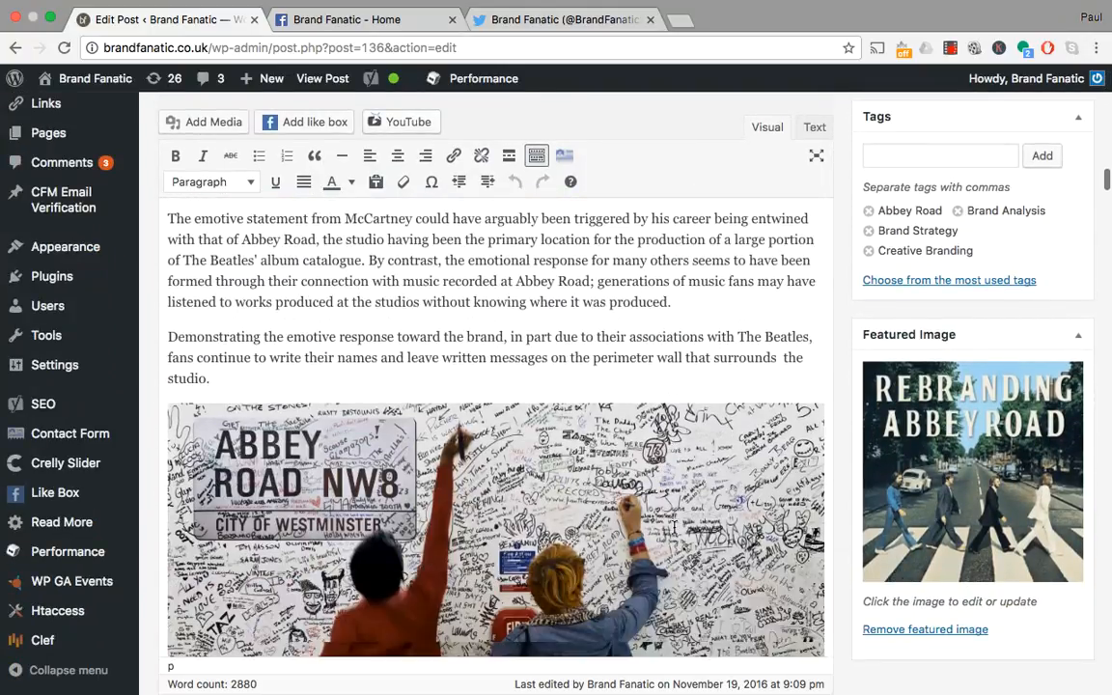
scroll("down", 3)
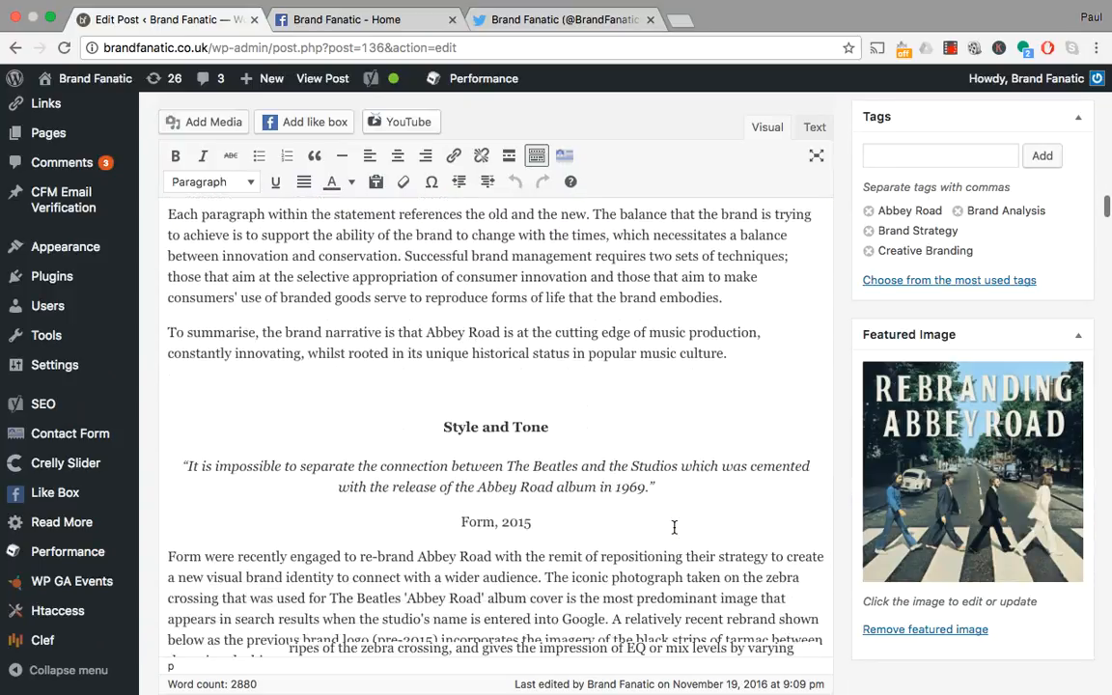
scroll("down", 3)
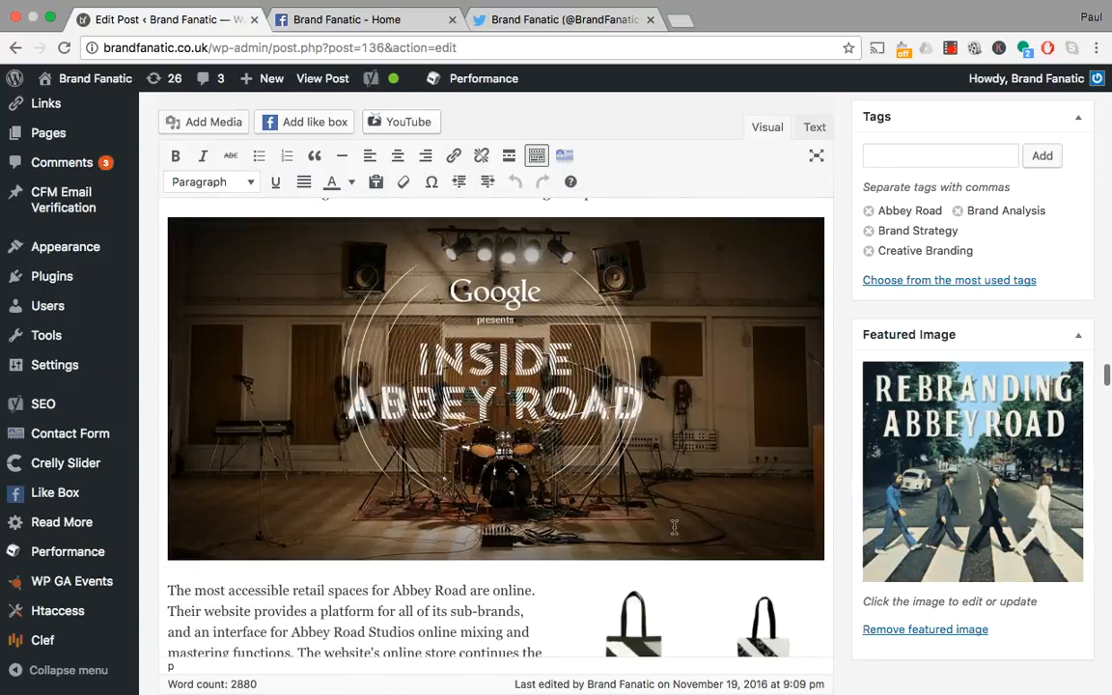
scroll("down", 3)
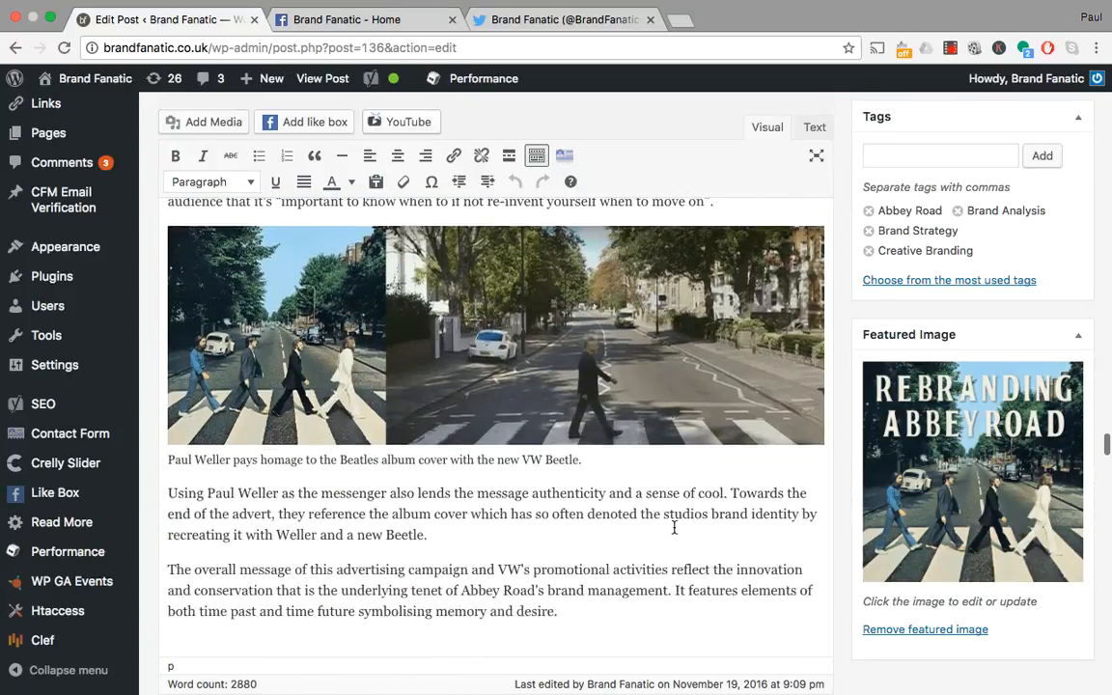
scroll("down", 3)
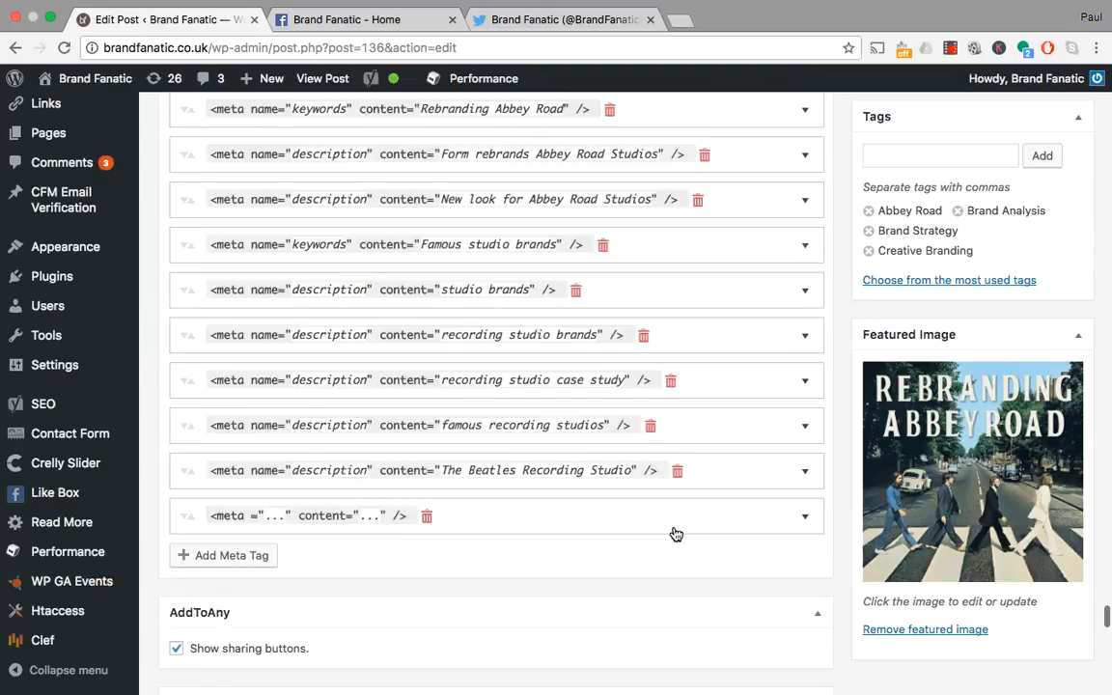
- Scroll to the SNAP Twitter message format 'Abbey Road Article %TITLE% | %URL% %HTAGS%'
scroll("down", 3)
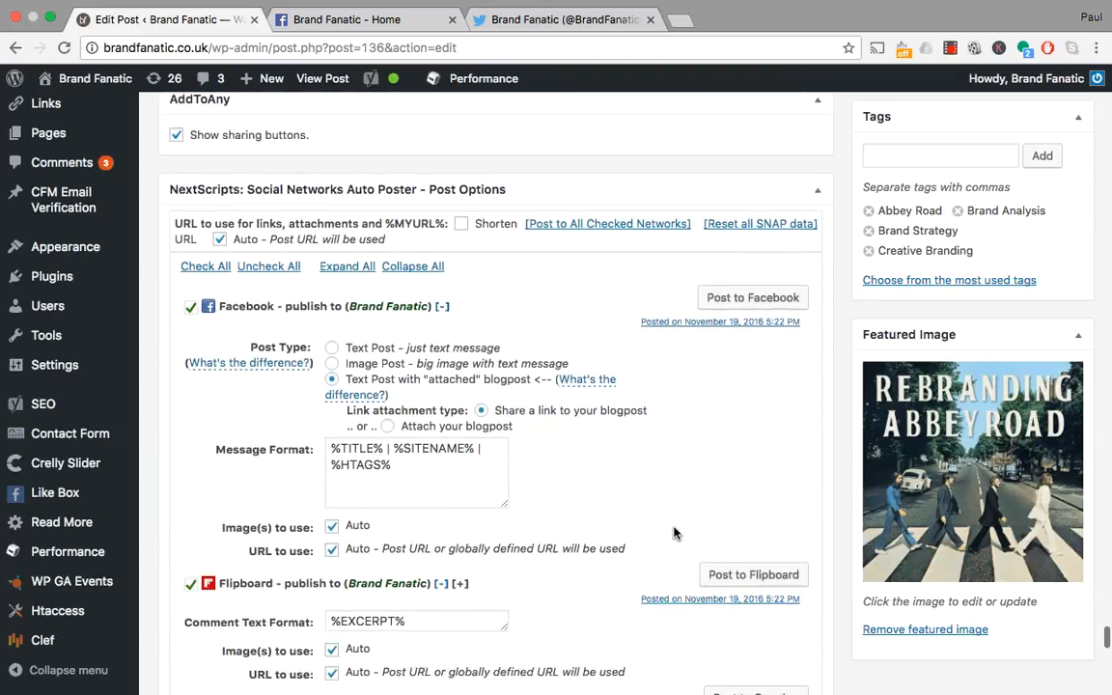
scroll("down", 3)
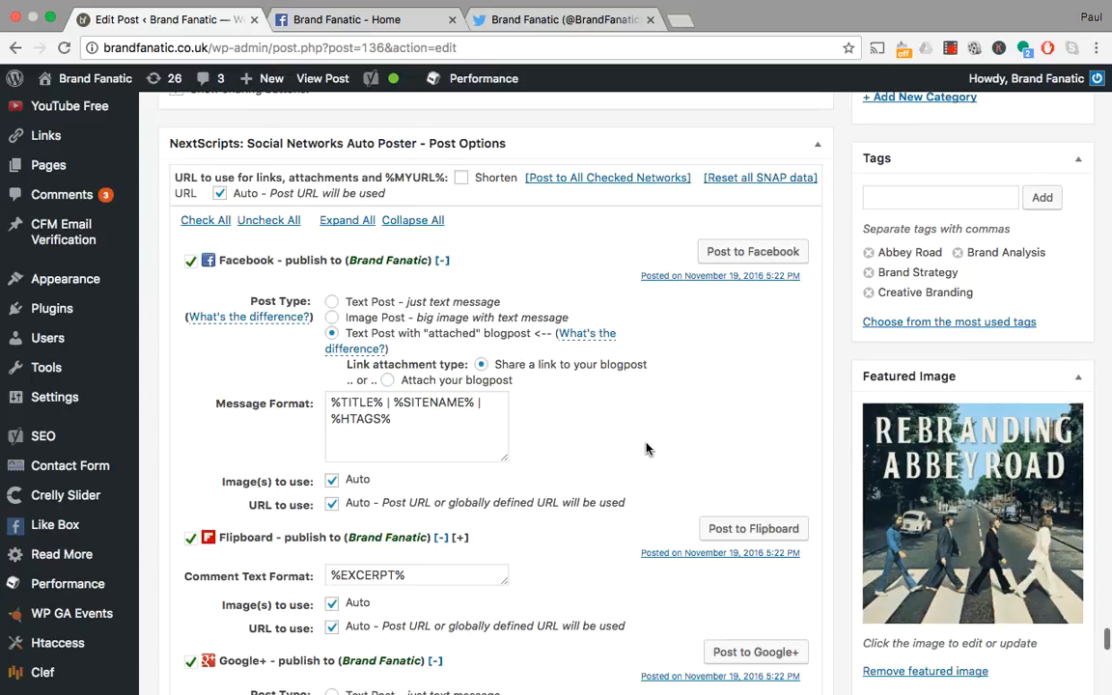
mouse_move(311, 281)
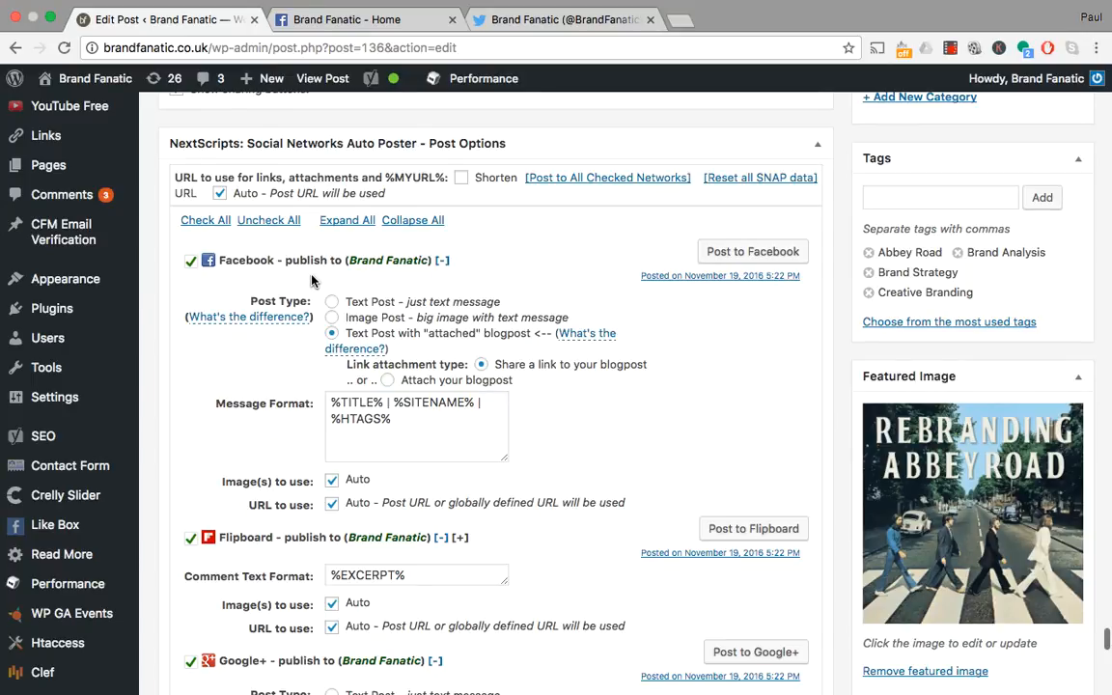
scroll("down", 3)
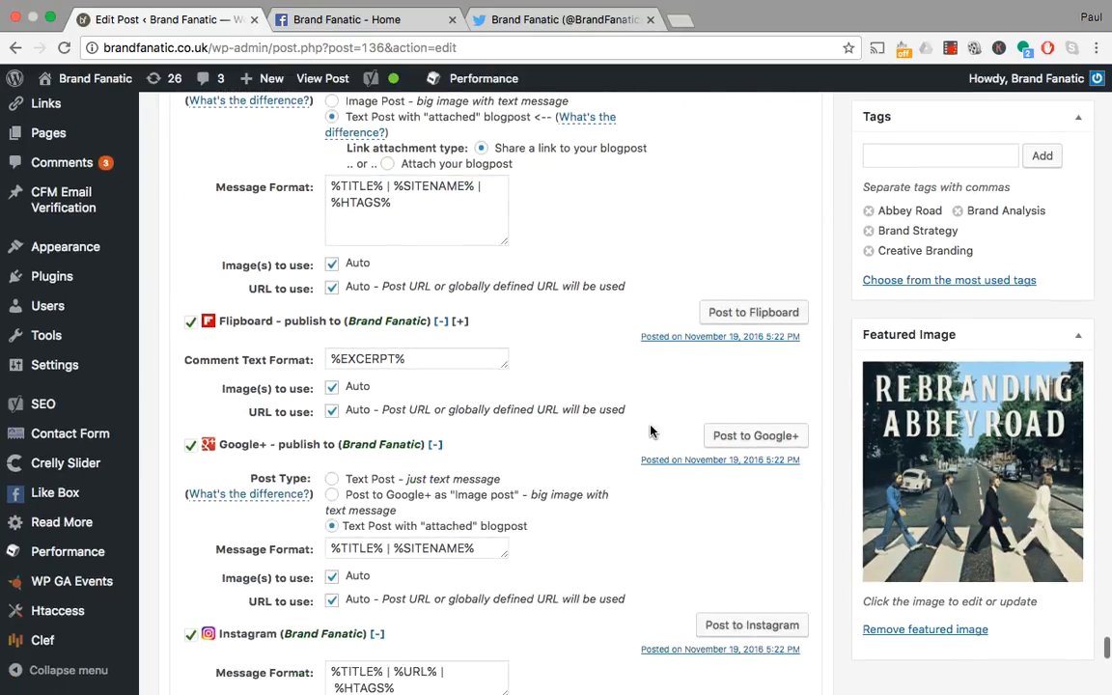
scroll("down", 3)
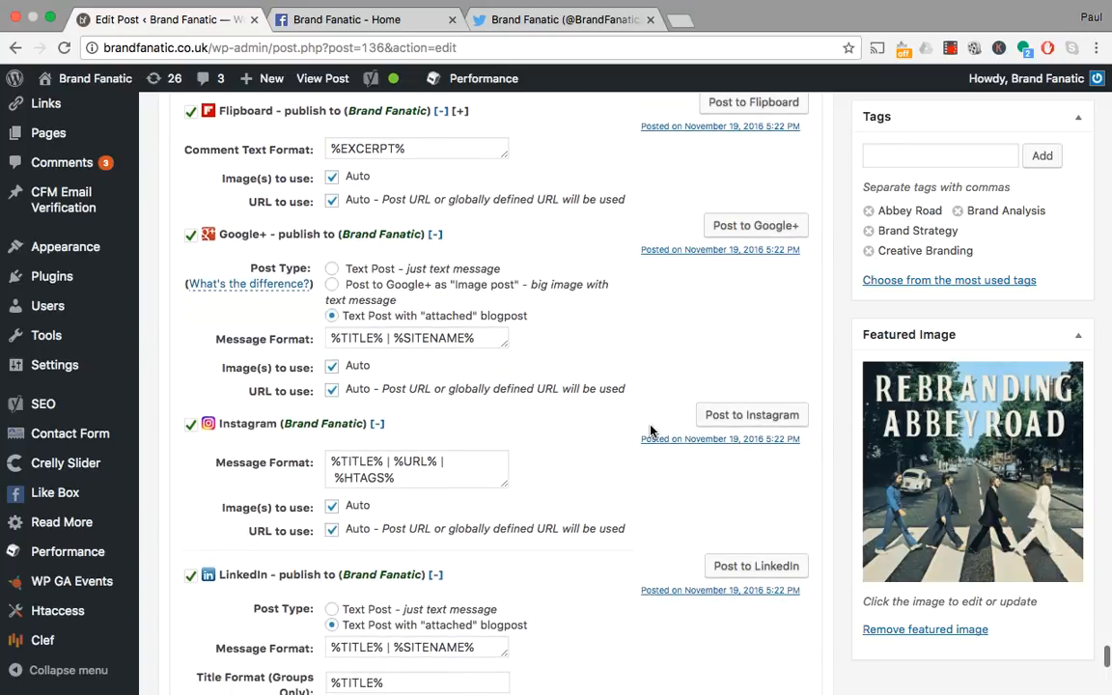
scroll("down", 3)
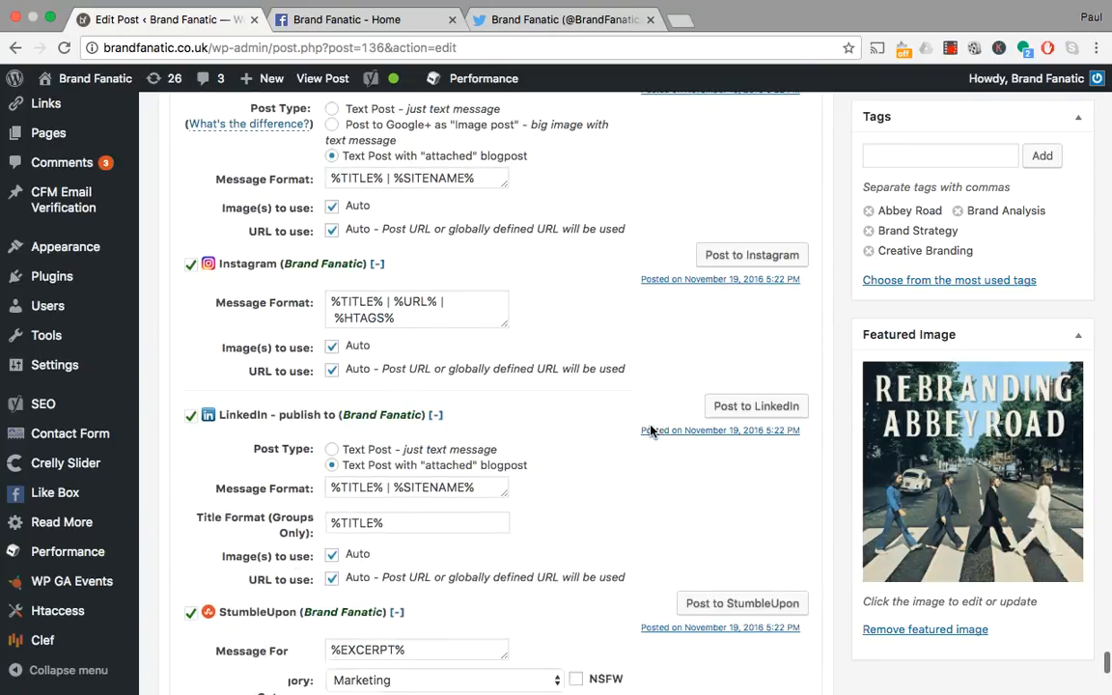
scroll("down", 3)
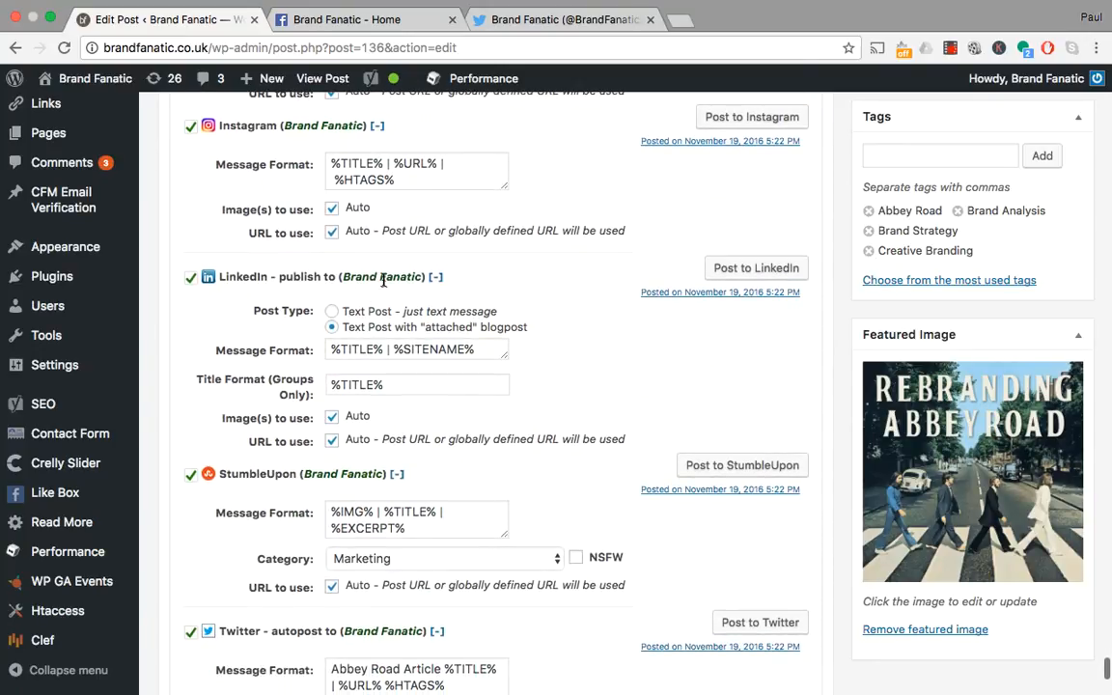
scroll("down", 3)
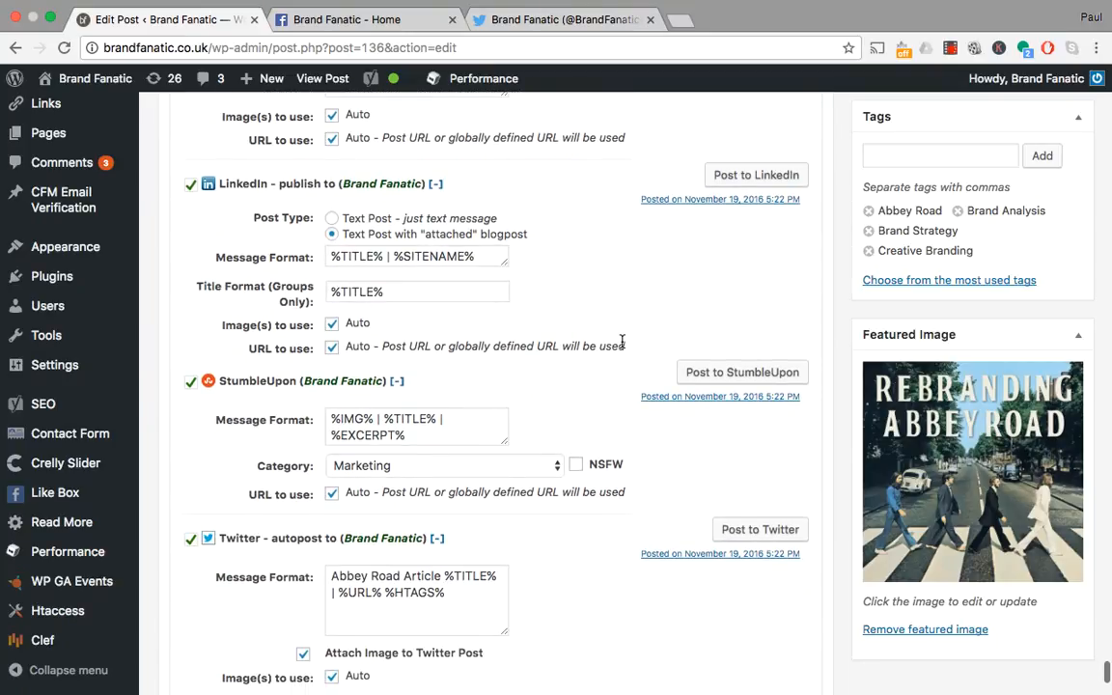
scroll("down", 3)
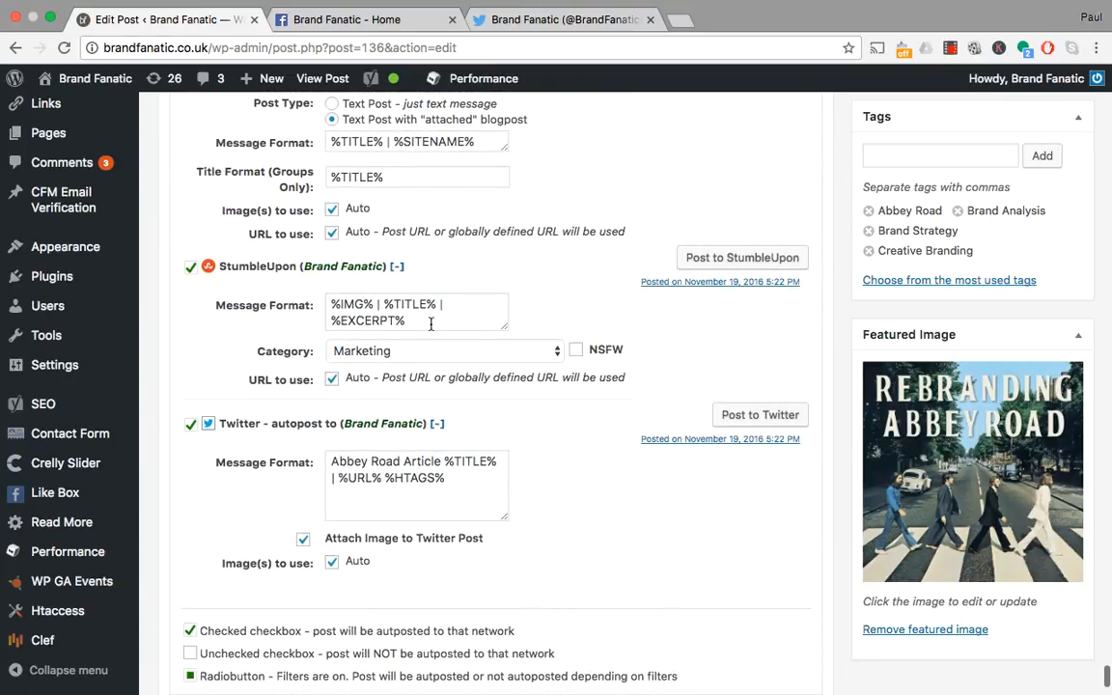
scroll("down", 3)
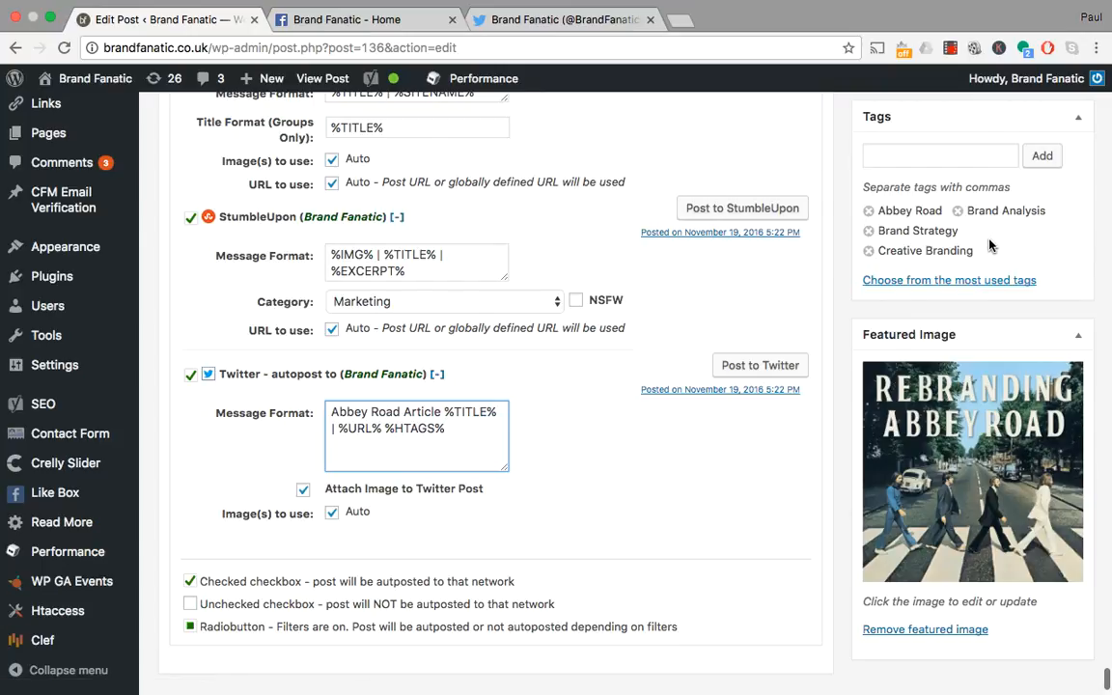
mouse_move(572, 361)
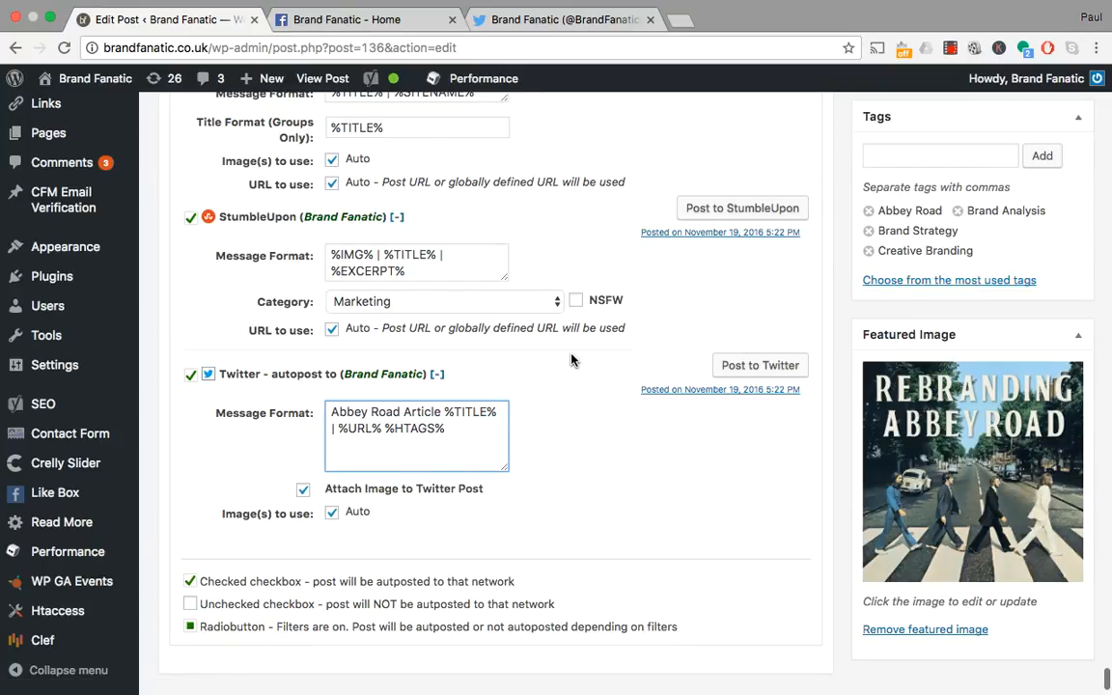
- Post the article to Twitter immediately from the SNAP Twitter autopost section
scroll("down", 3)
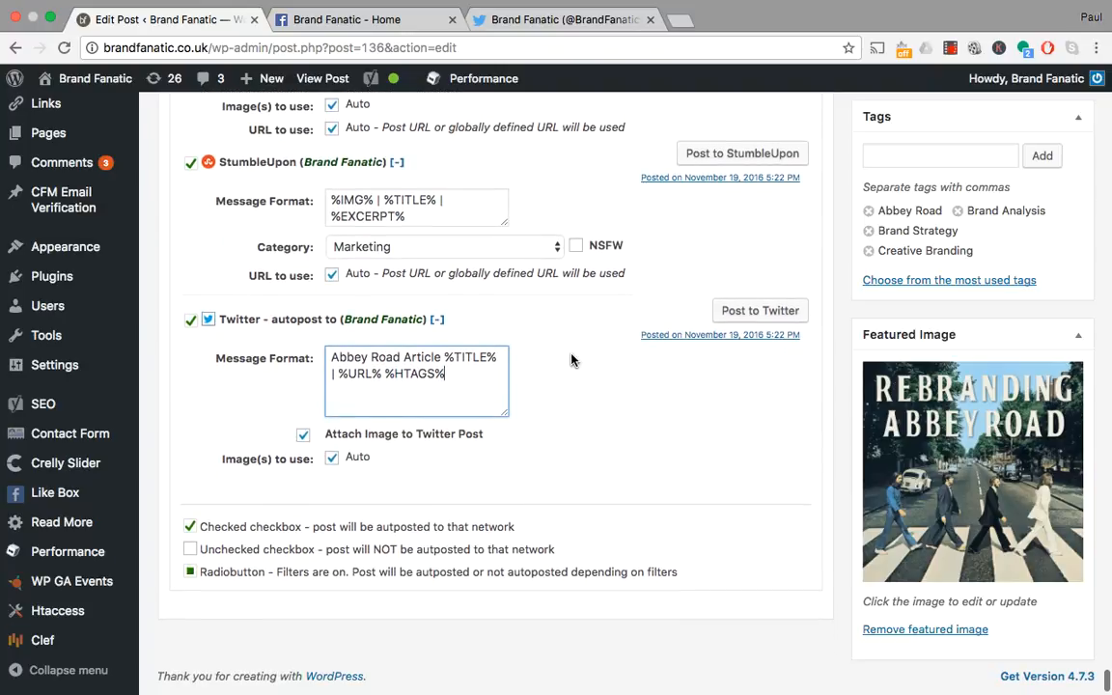
scroll("down", 3)
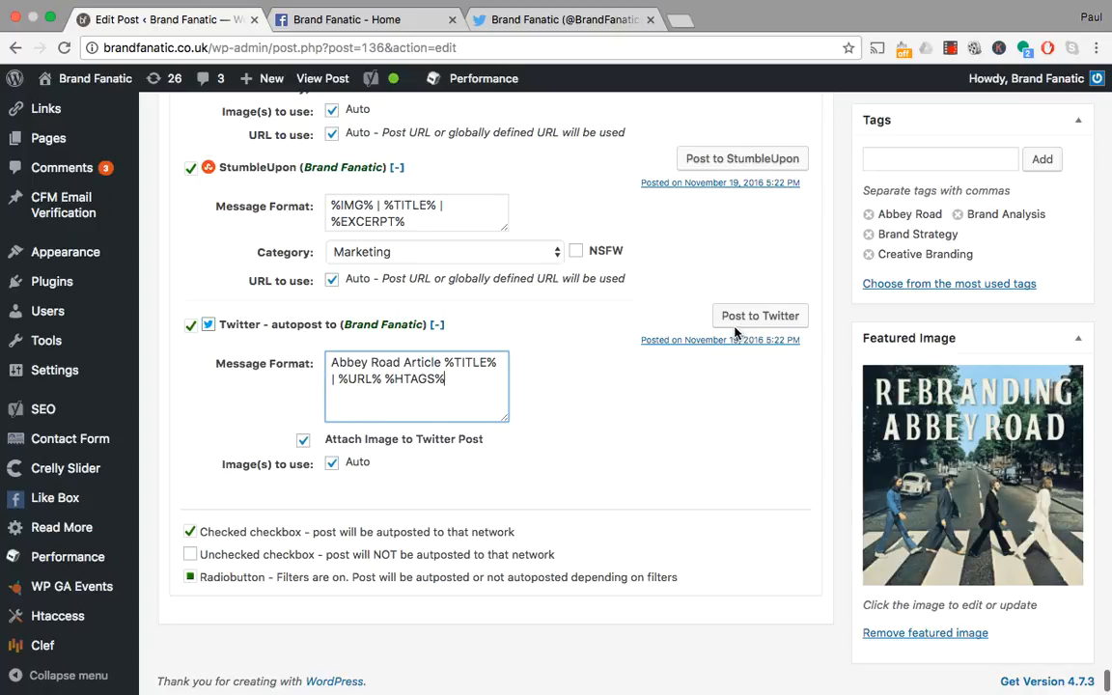
mouse_move(760, 316)
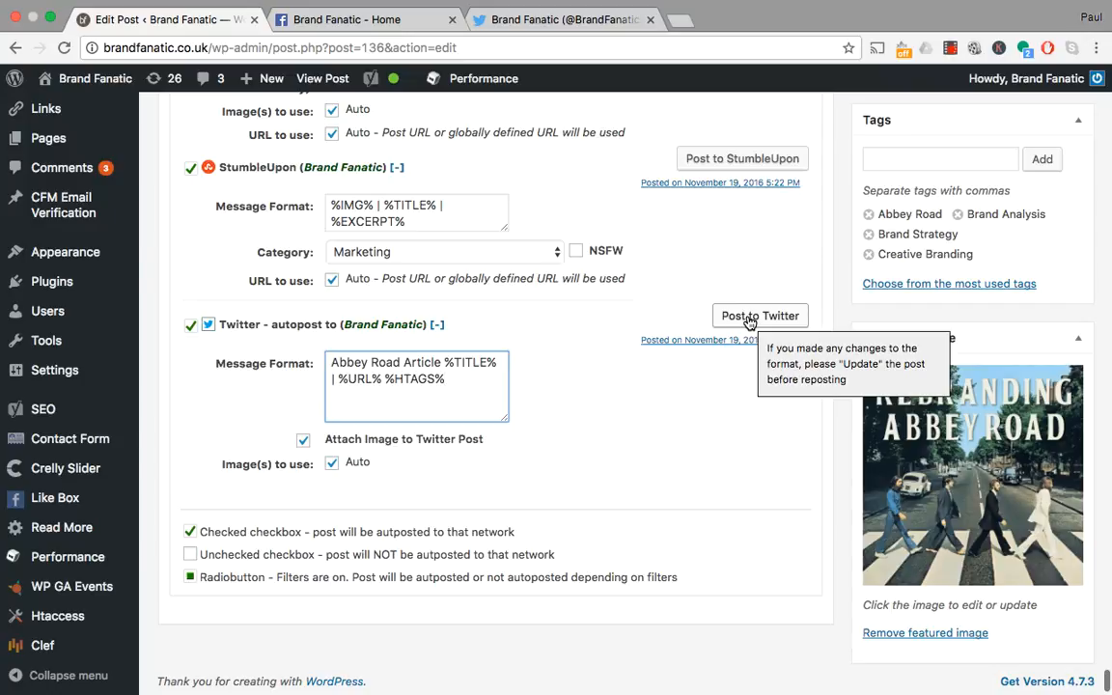
left_click(759, 316)
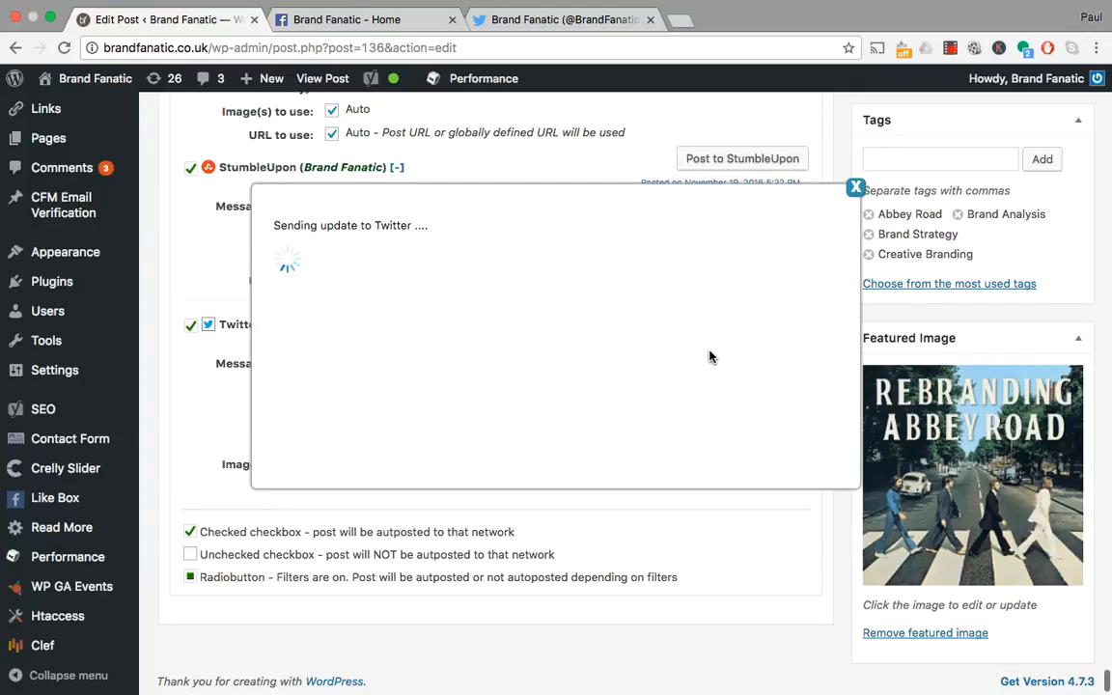
mouse_move(705, 577)
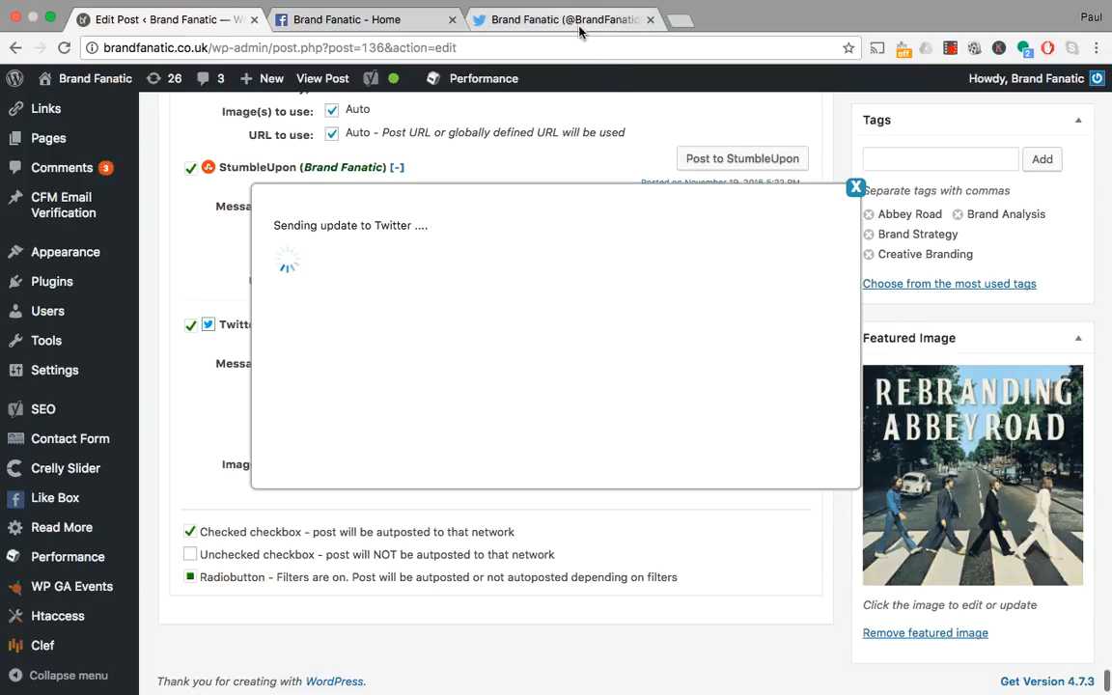
mouse_move(565, 19)
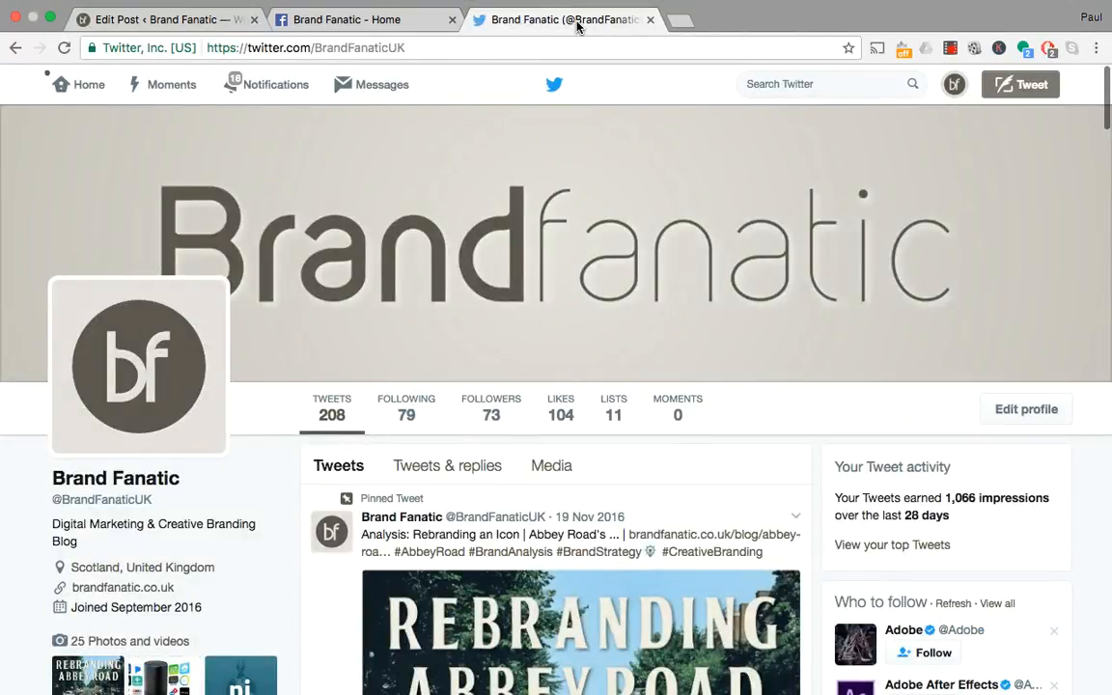
- Scroll the Brand Fanatic timeline to the new Abbey Road tweet, now 209 tweets
scroll("down", 3)
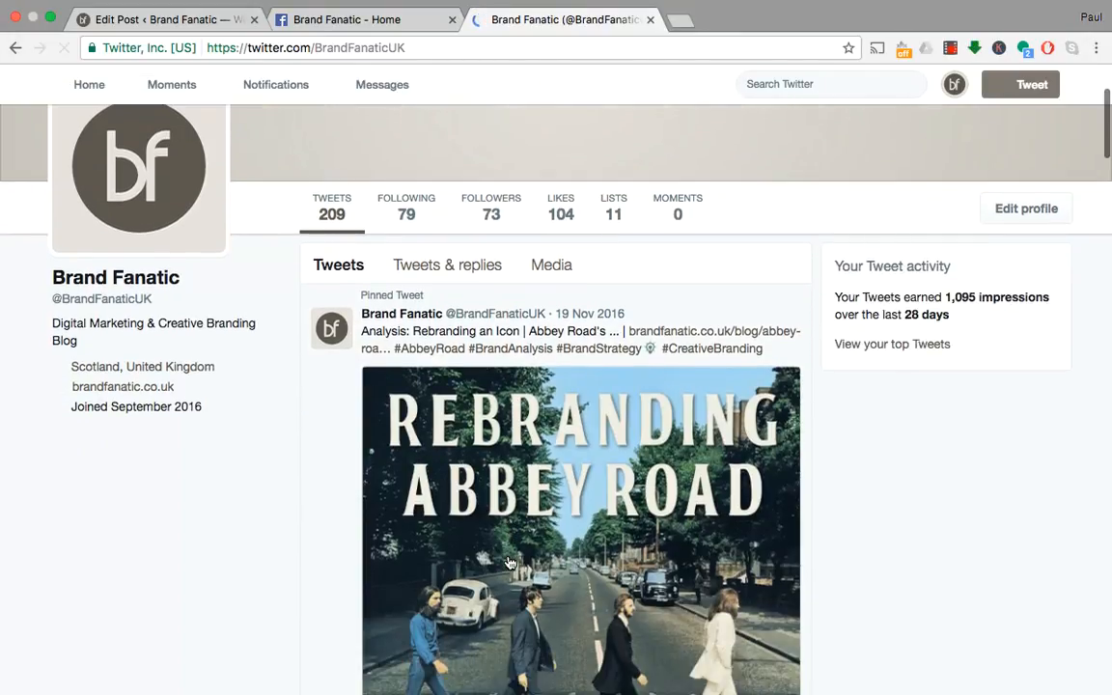
scroll("down", 3)
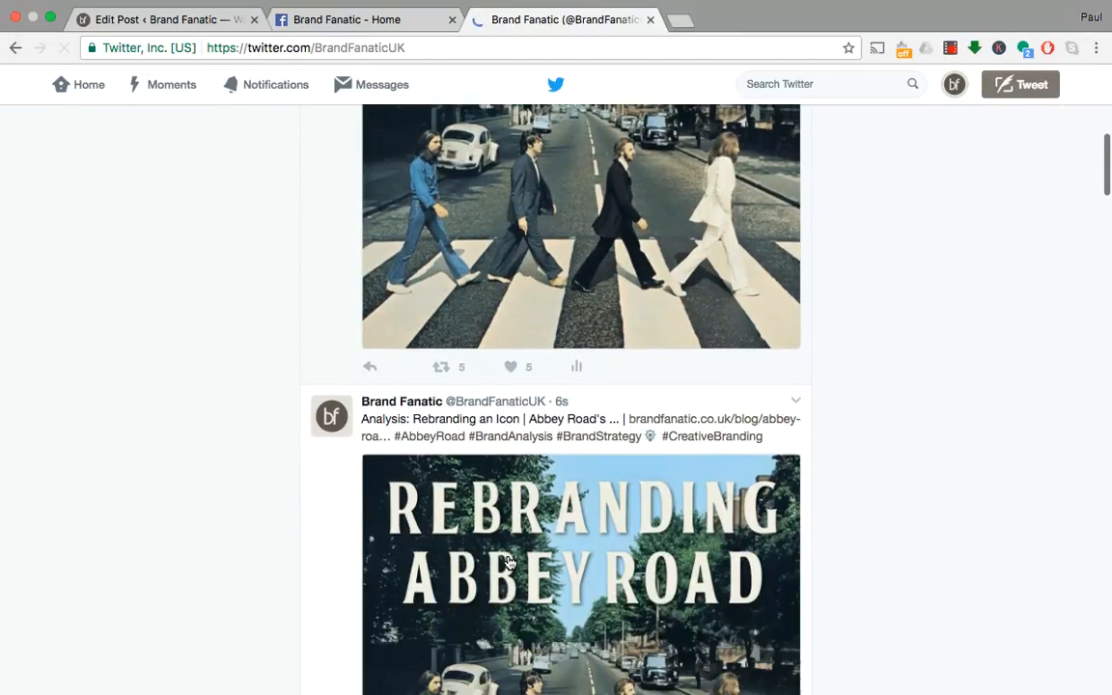
scroll("down", 3)
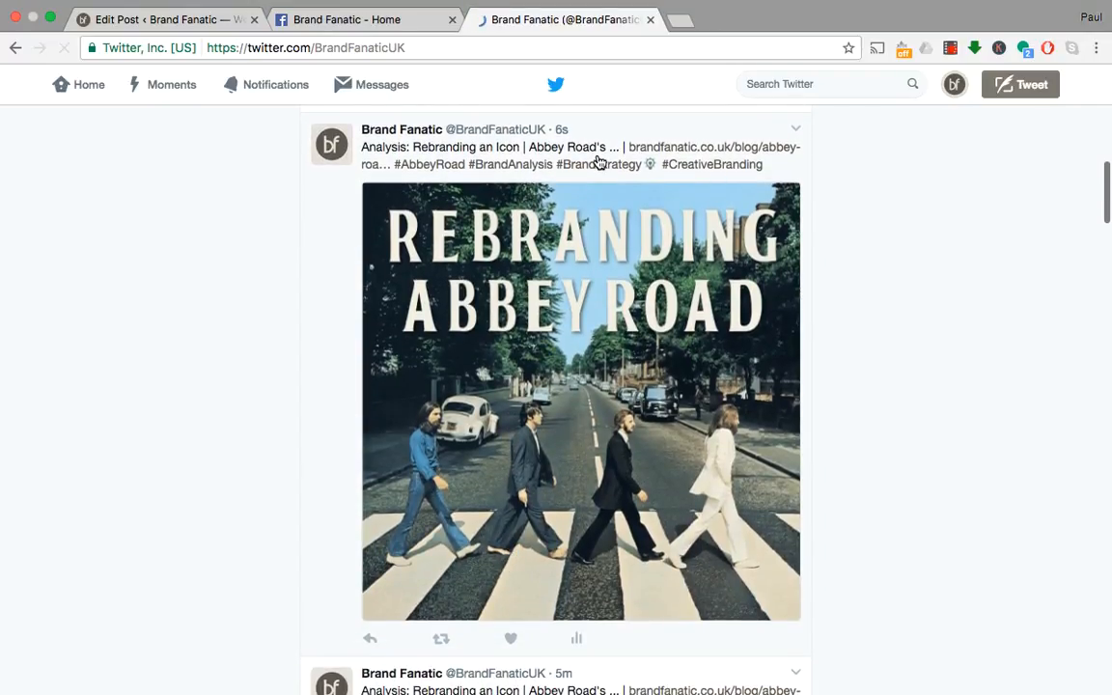
mouse_move(660, 156)
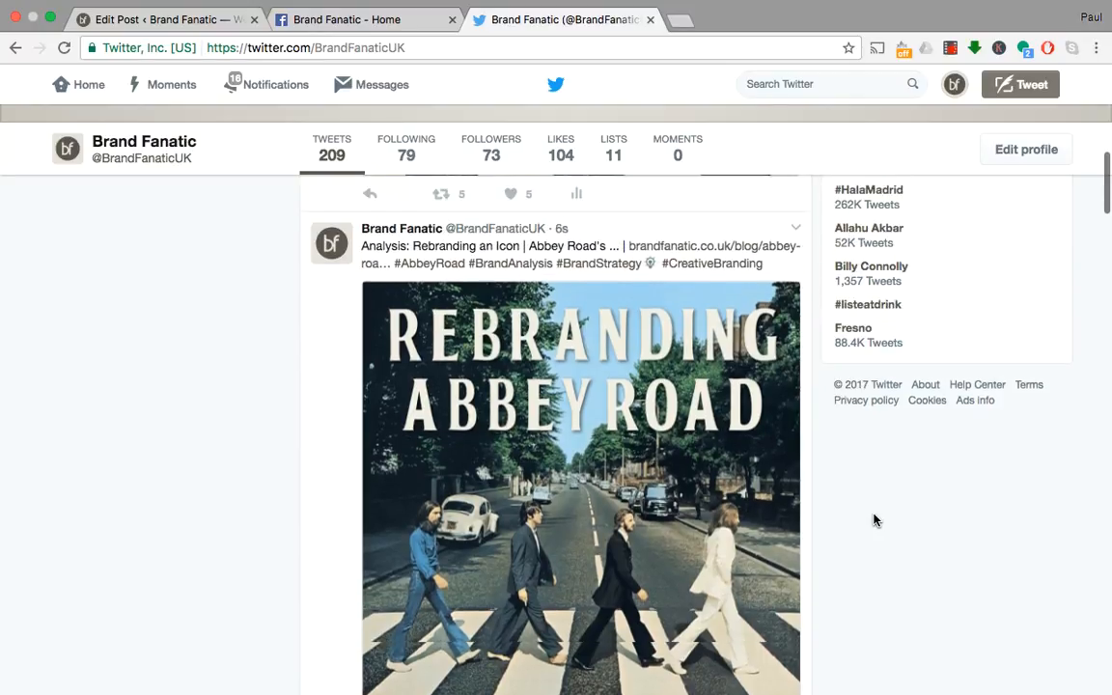
scroll("down", 3)
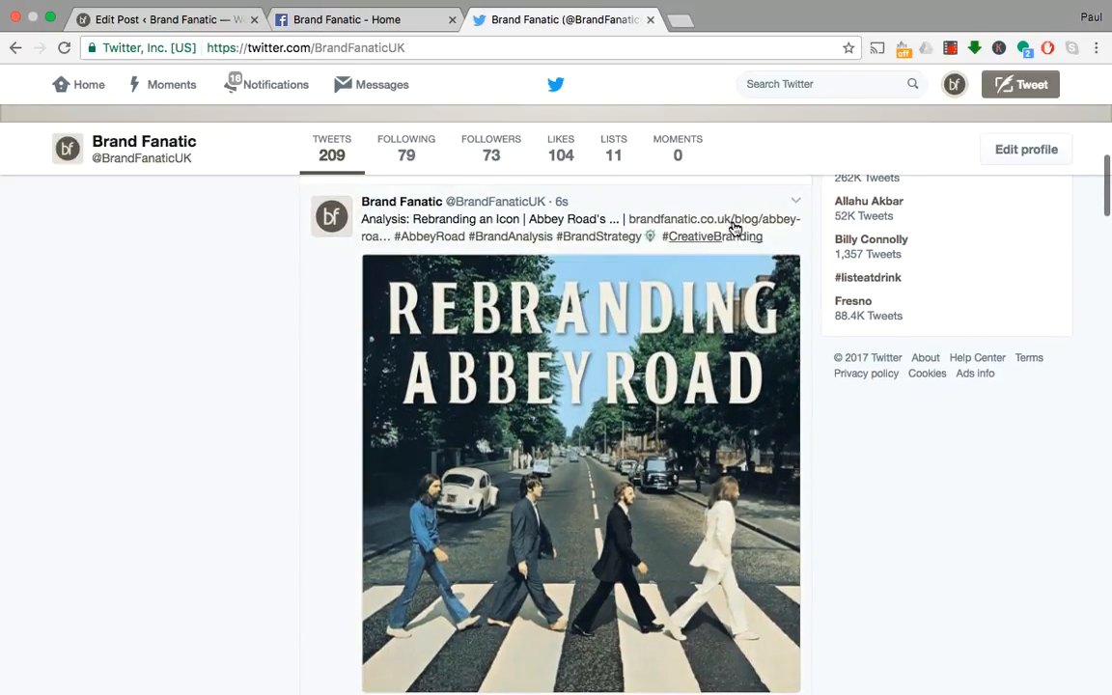
mouse_move(733, 224)
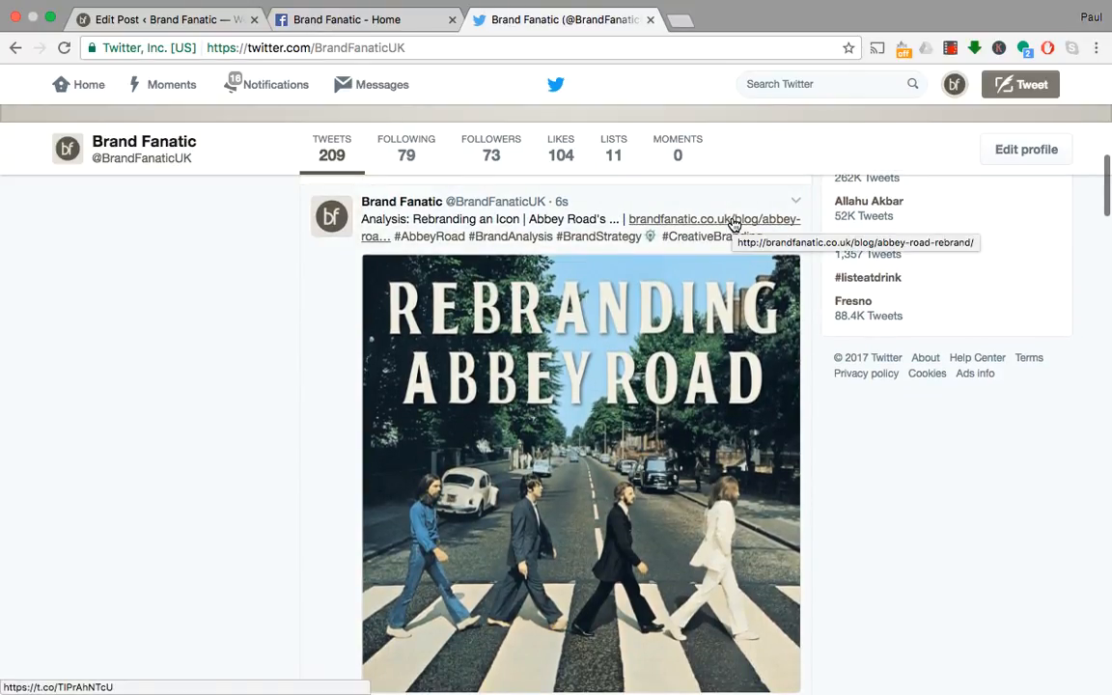
- Follow the tweet's link to the live Abbey Road rebrand article and scroll through it
left_click(712, 219)
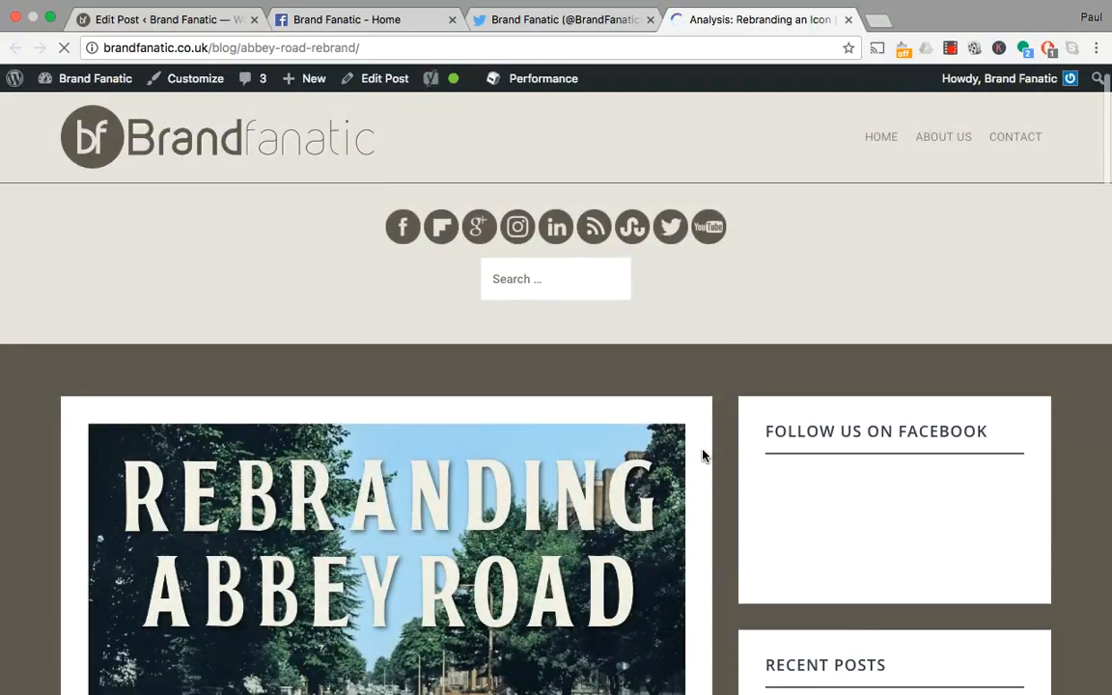
scroll("down", 3)
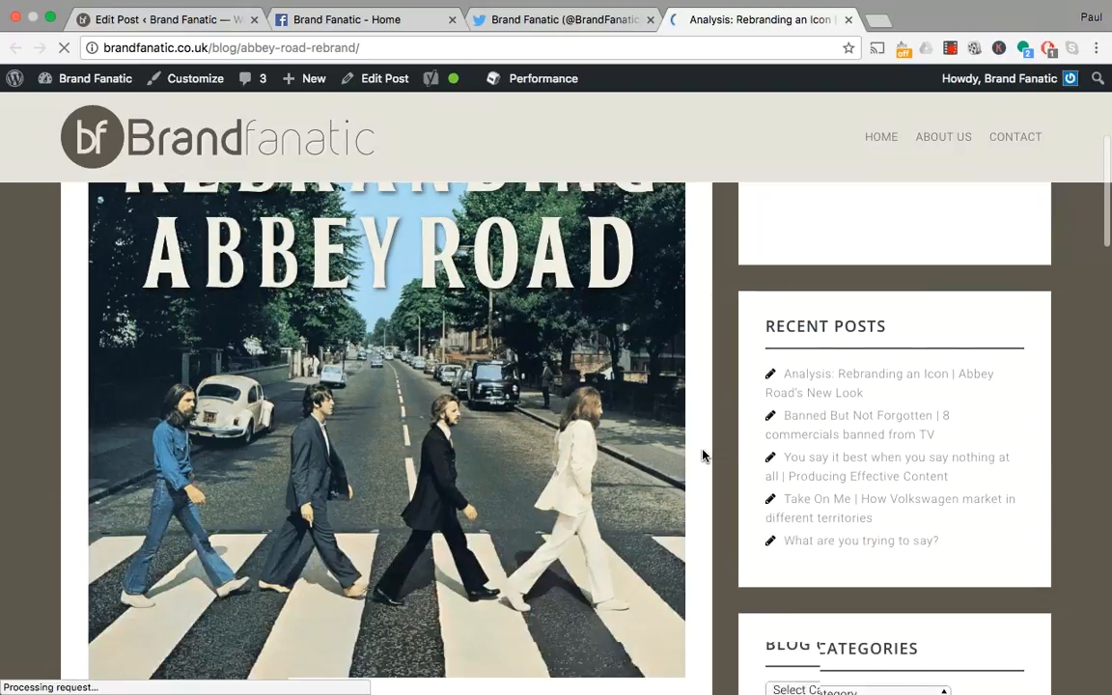
scroll("down", 3)
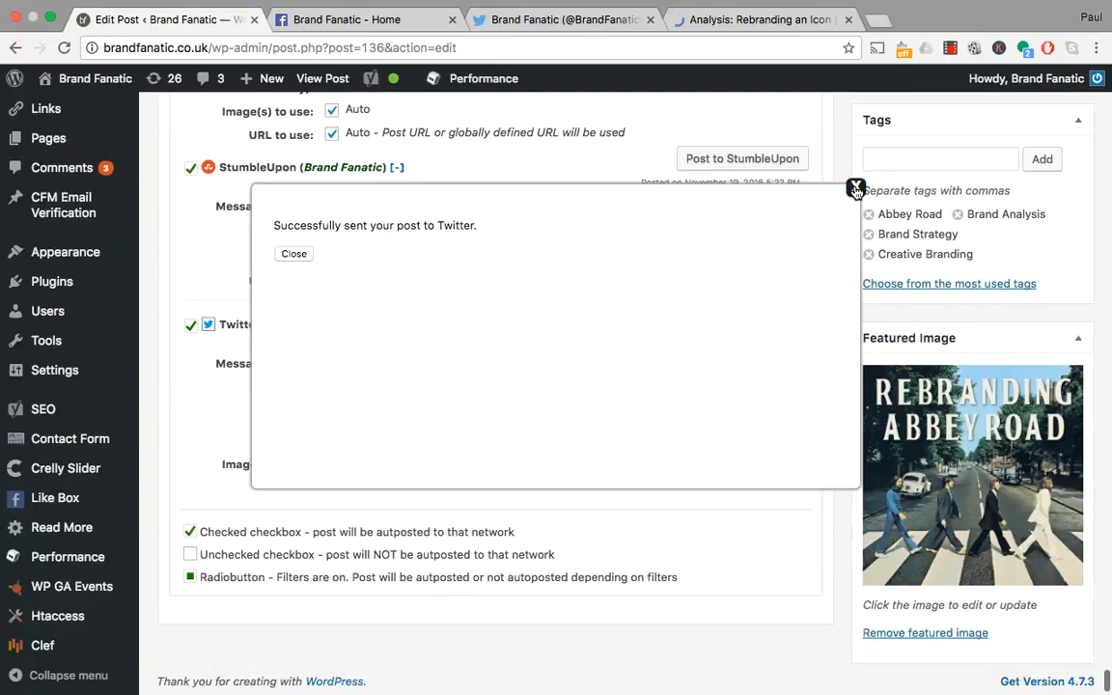
- Close the 'Successfully sent' Twitter notice and scroll the editor to the auto-poster options
left_click(293, 253)
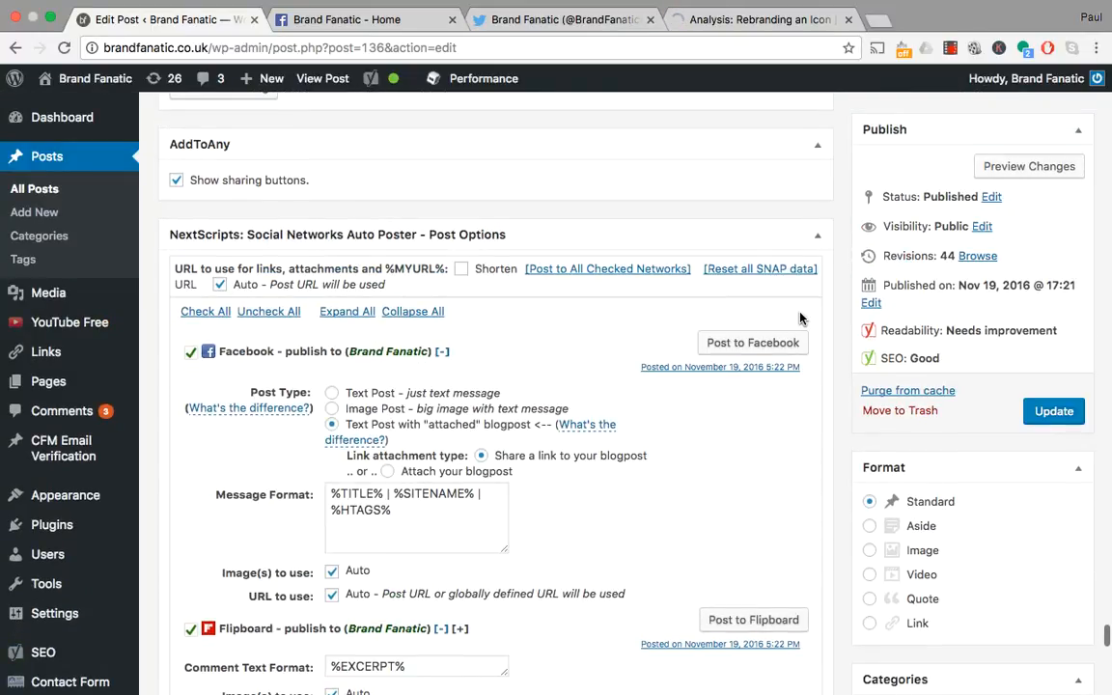
scroll("down", 3)
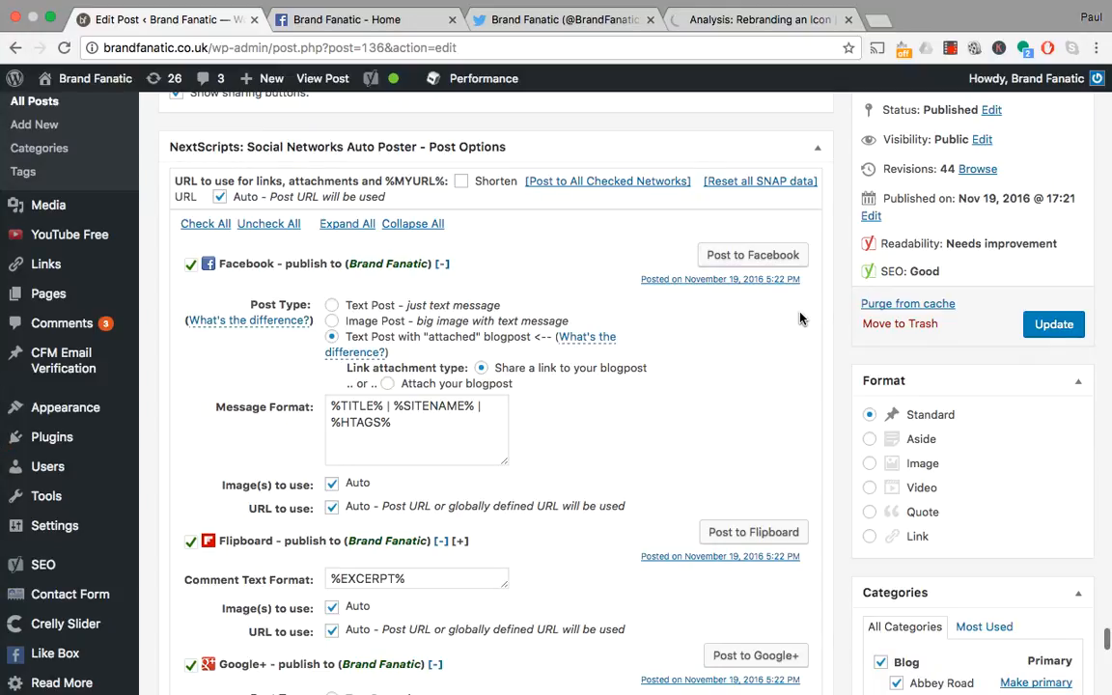